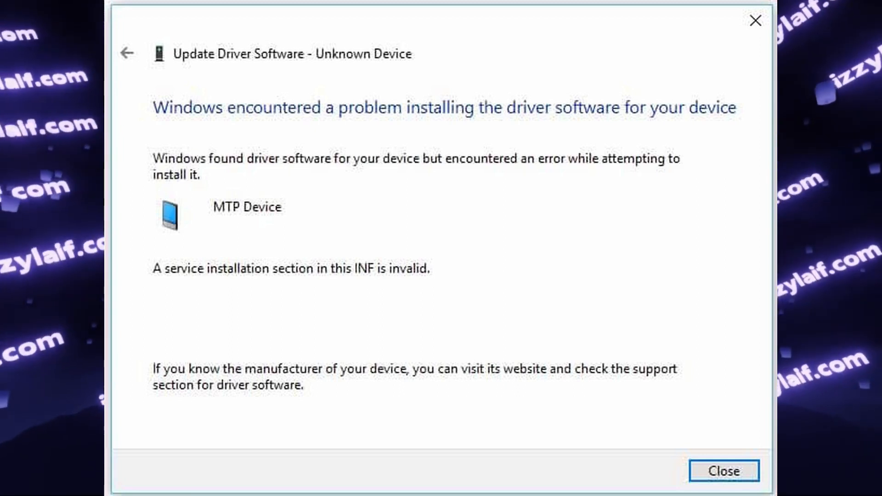
# Dismiss the invalid-INF driver installation error for the MTP driver.
pyautogui.click(726, 470)
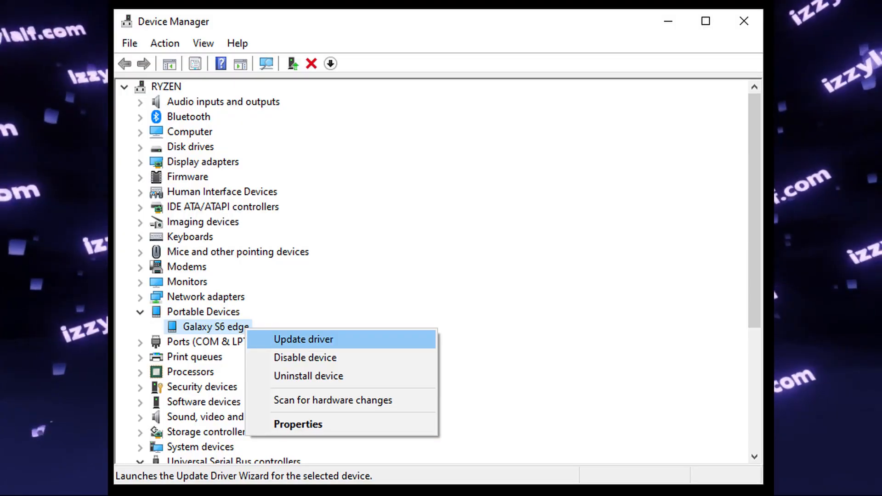
# Start a driver update for the Galaxy S6 edge and choose to browse this computer for drivers.
pyautogui.click(303, 339)
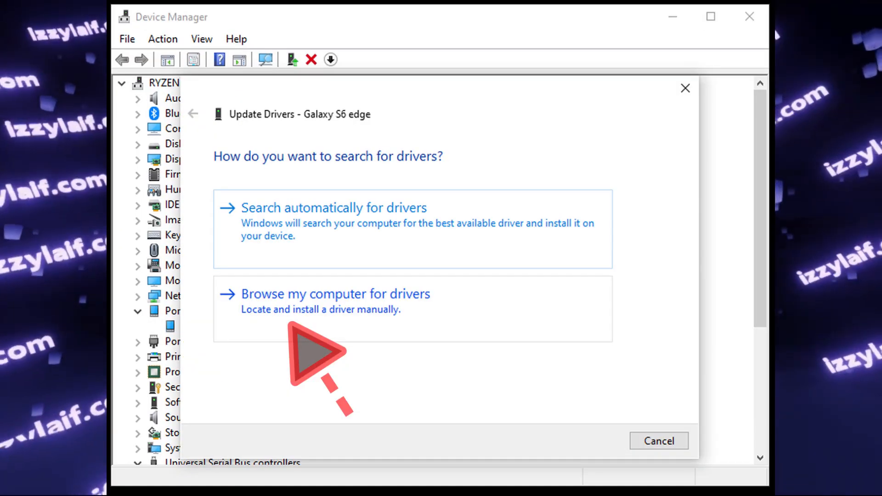
pyautogui.click(336, 294)
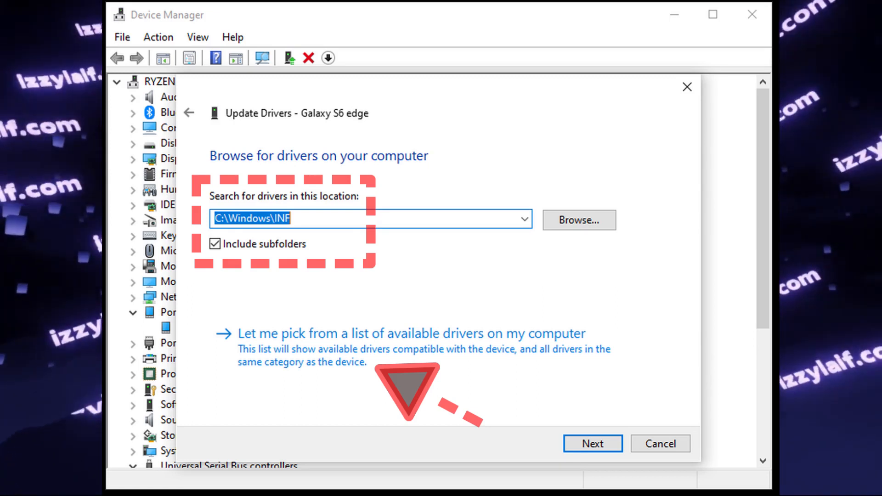
# Choose to pick from a list of available drivers on this computer.
pyautogui.click(404, 334)
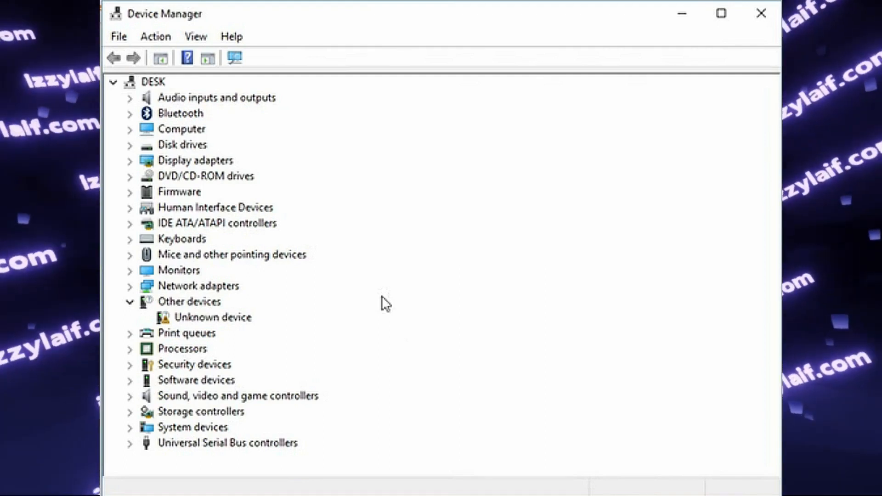
# Start a driver update for the Unknown device and reach the hardware type list.
pyautogui.rightClick(213, 317)
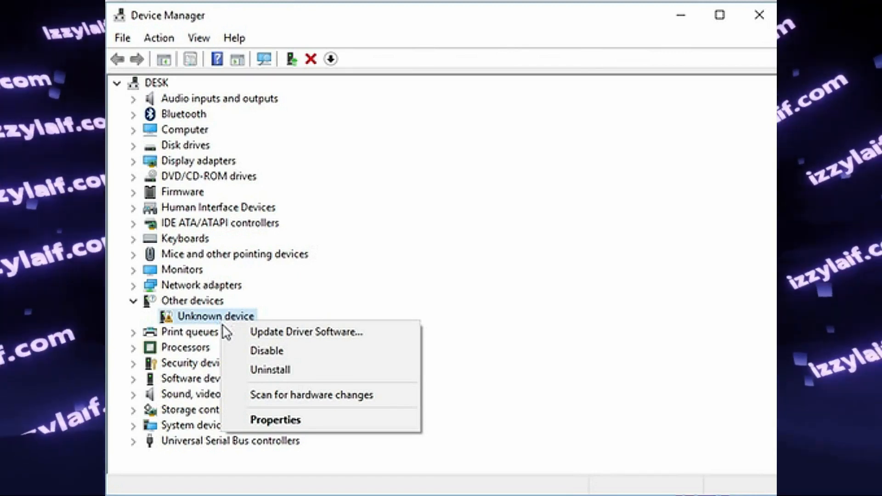
pyautogui.click(306, 332)
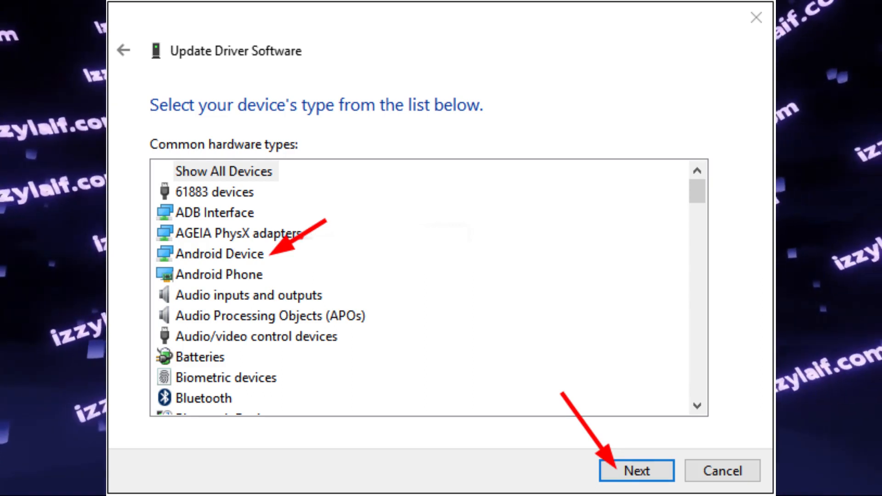
# Install the MTP USB Device driver under Android Device so the Lenovo VIBE K4 Note appears under Portable Devices.
pyautogui.click(645, 469)
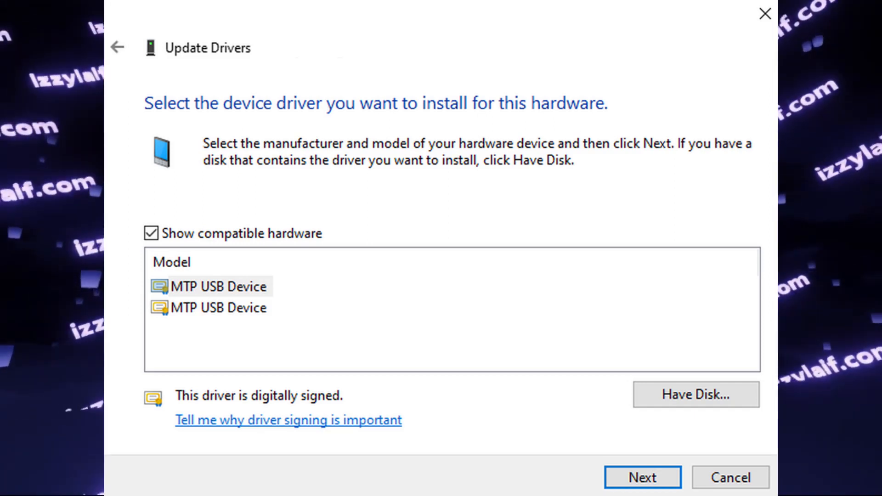
pyautogui.click(642, 477)
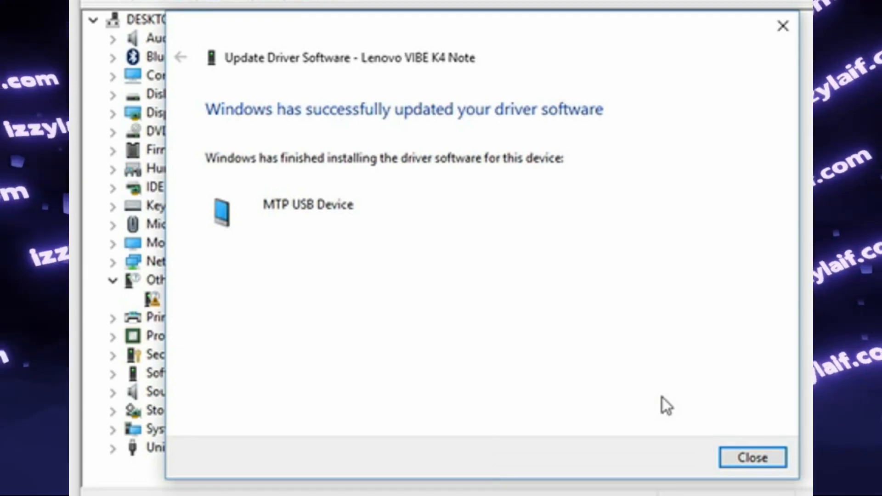
pyautogui.click(750, 457)
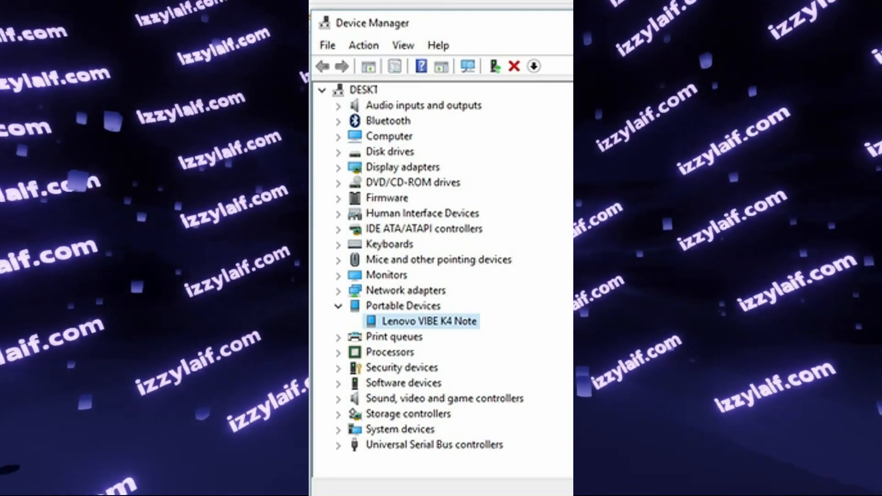